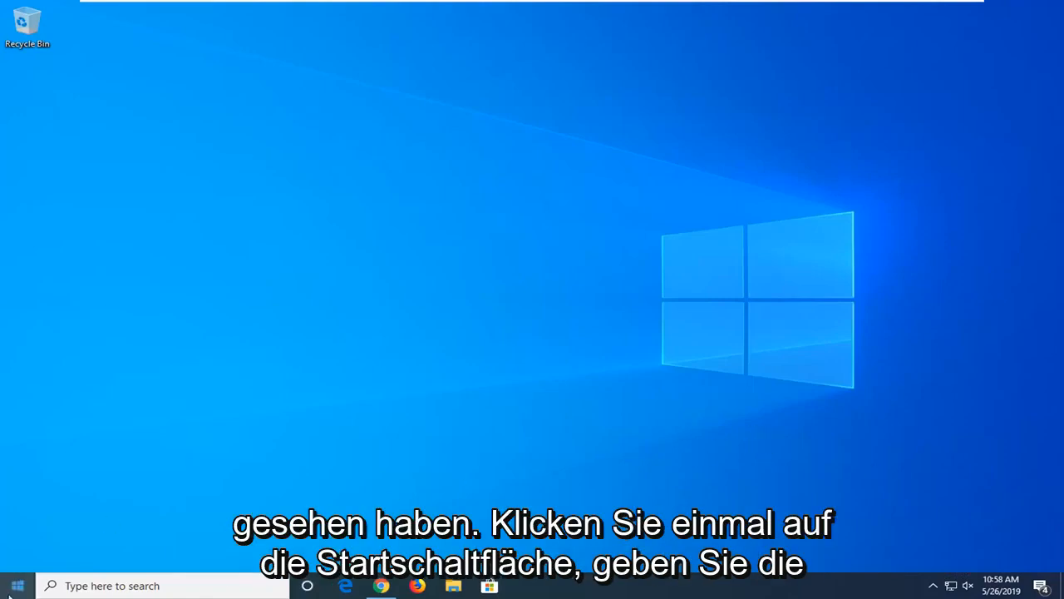
# Search Start for 'advanced settings' and open View advanced system settings
pyautogui.click(17, 586)
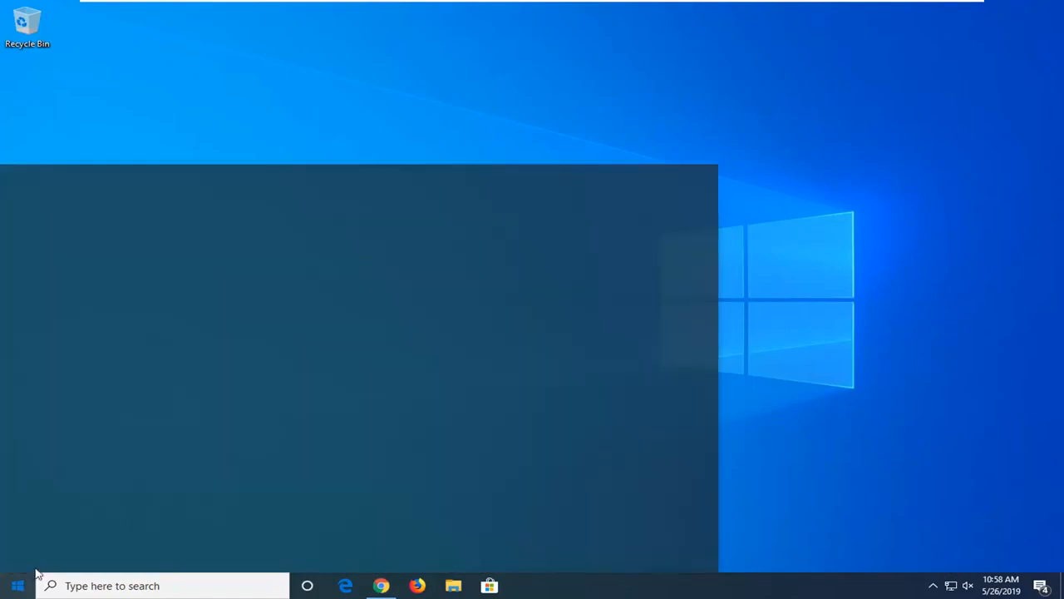
pyautogui.write('advanced')
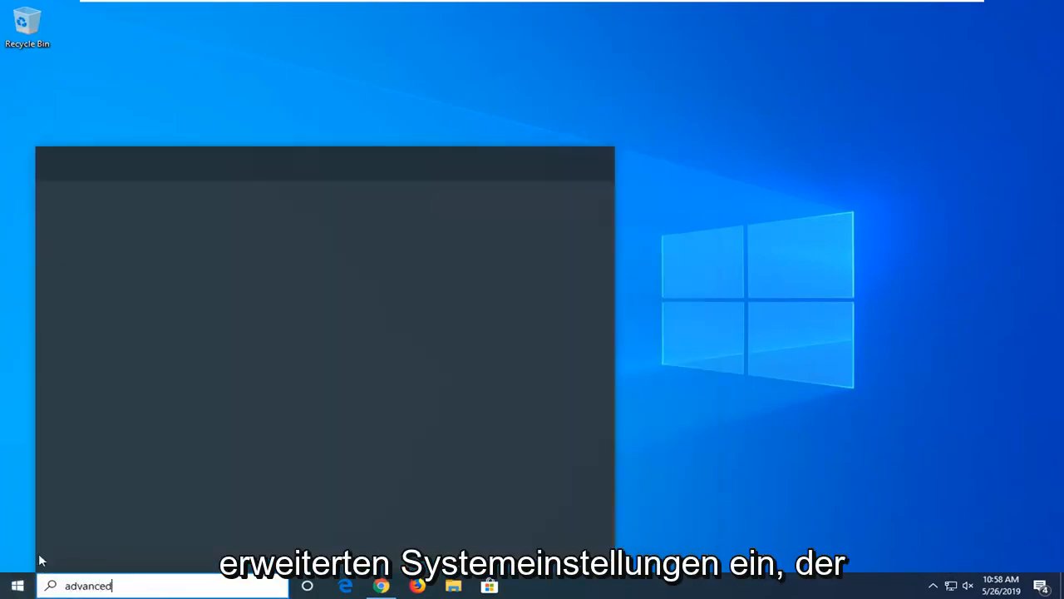
pyautogui.write('system settings')
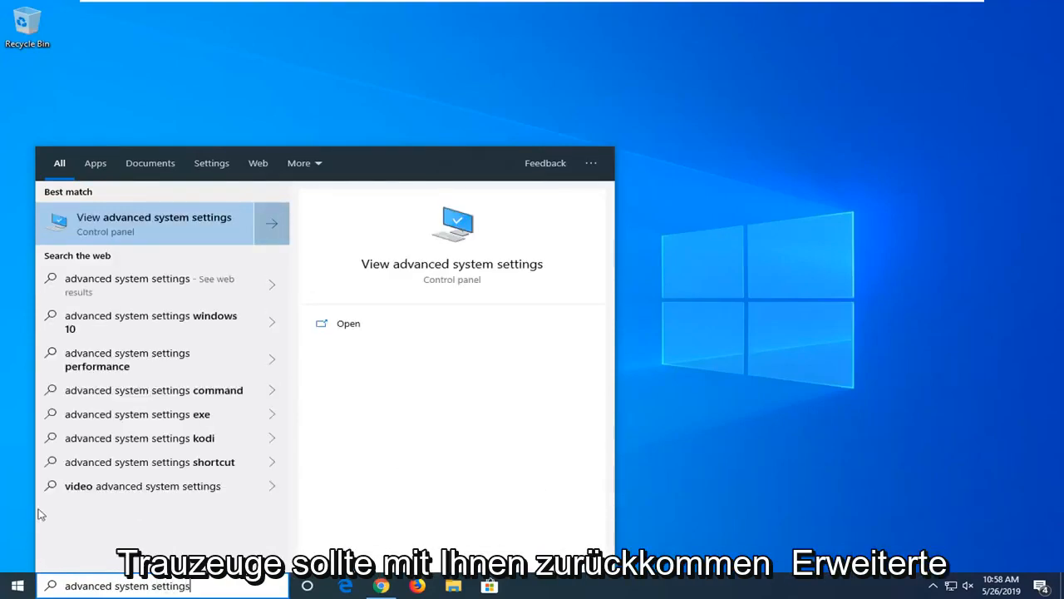
pyautogui.click(154, 223)
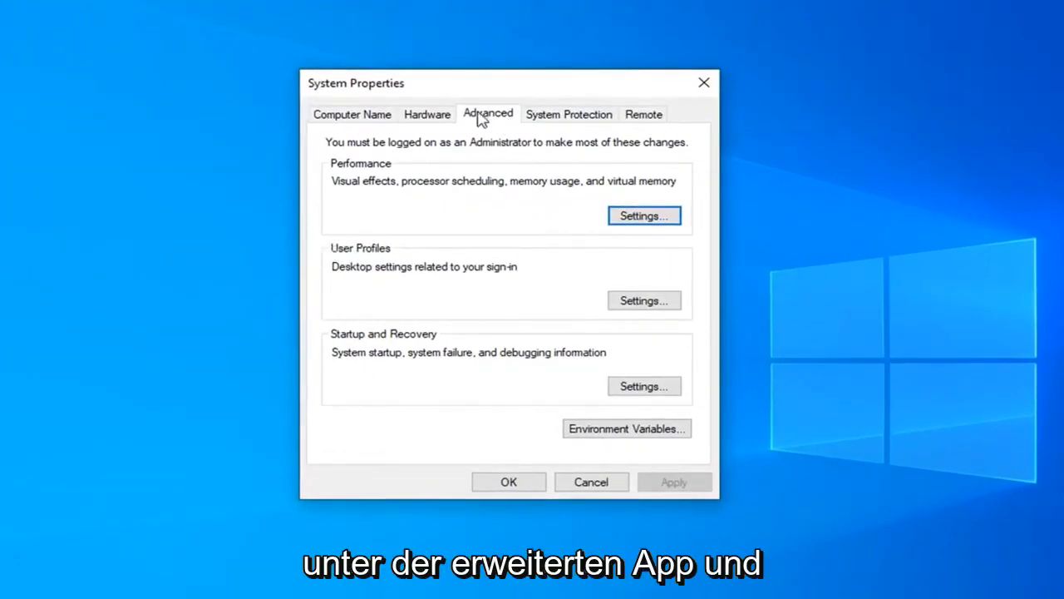
pyautogui.moveTo(357, 200)
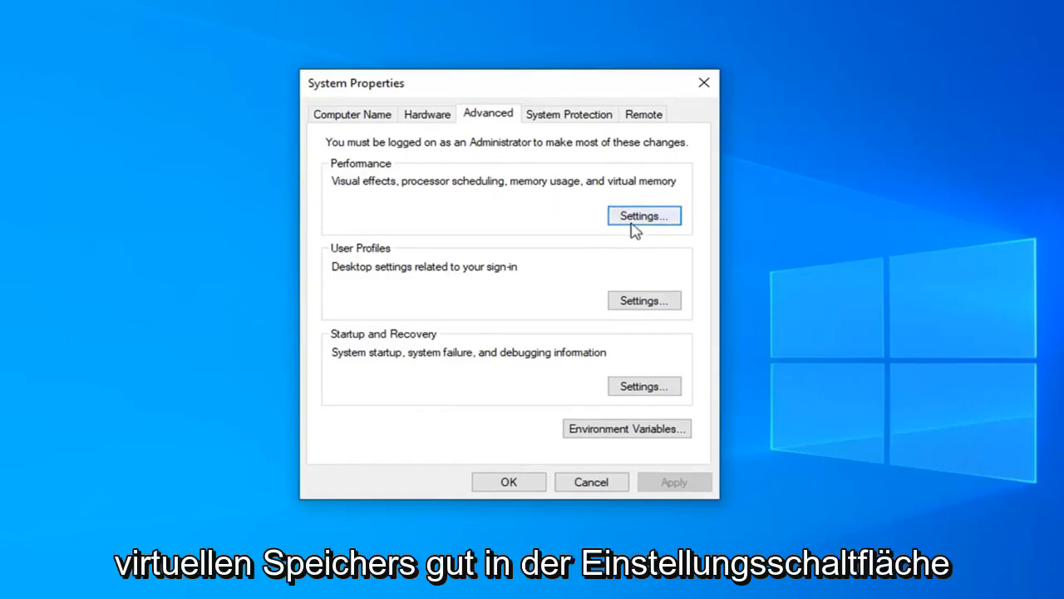
# Open Virtual Memory via Performance Options' Advanced tab, under Virtual memory
pyautogui.click(644, 215)
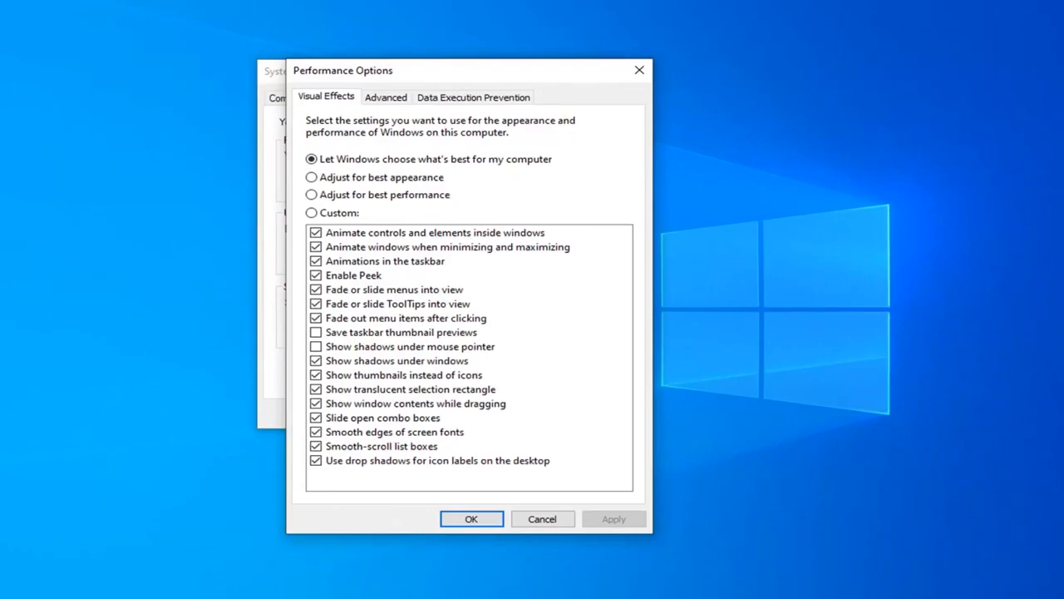
pyautogui.click(385, 97)
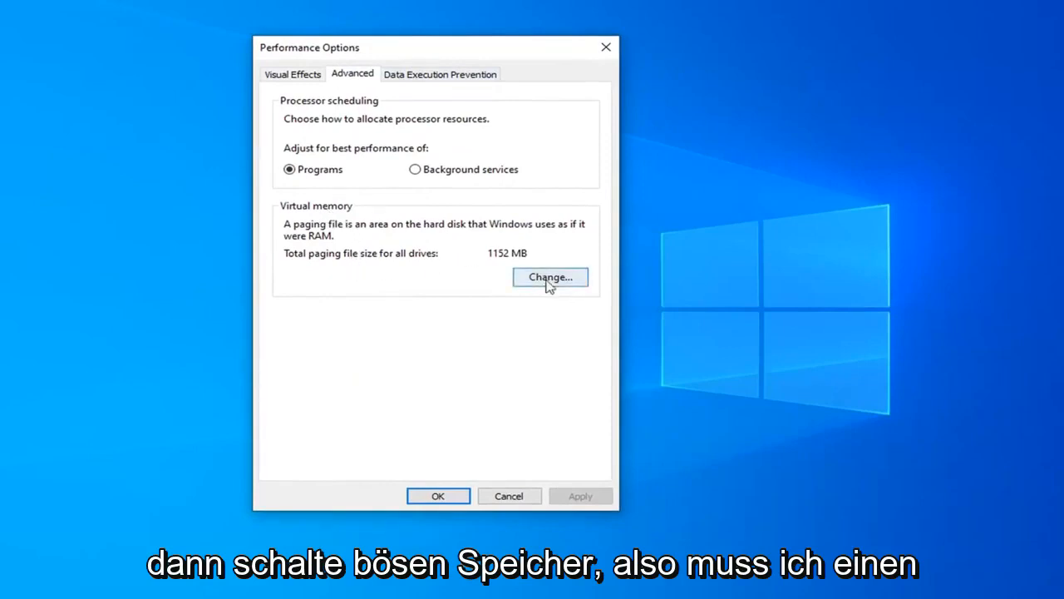
pyautogui.click(550, 276)
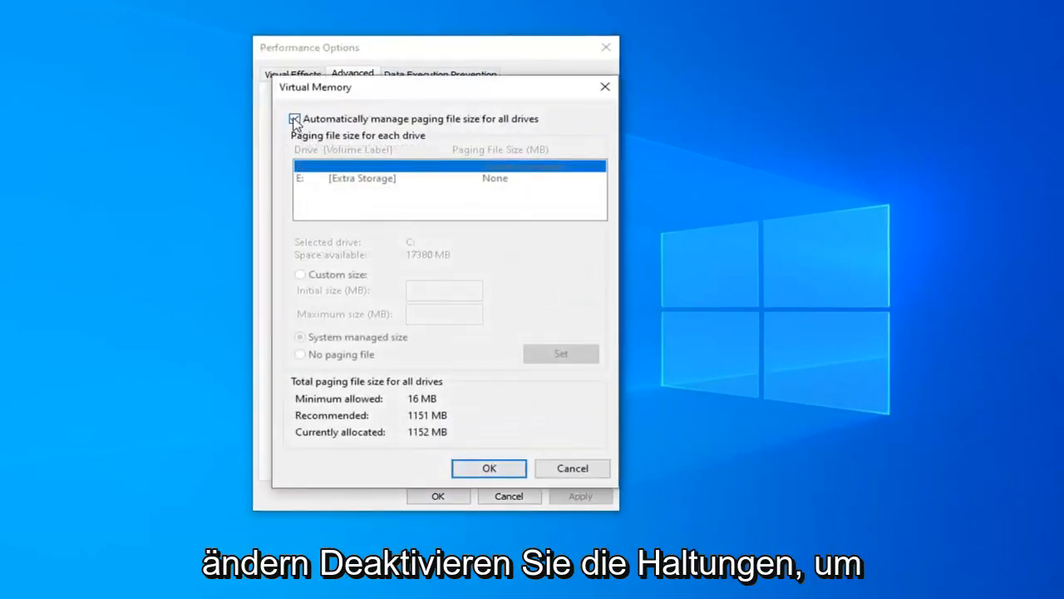
# Turn off automatic paging file management and choose Custom size for drive C
pyautogui.click(295, 118)
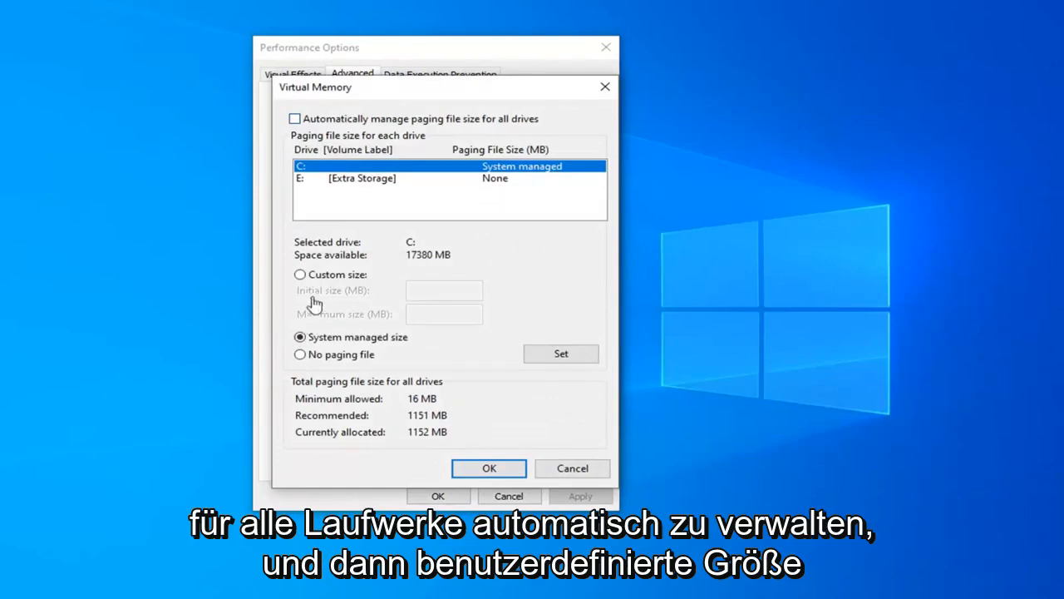
pyautogui.click(299, 274)
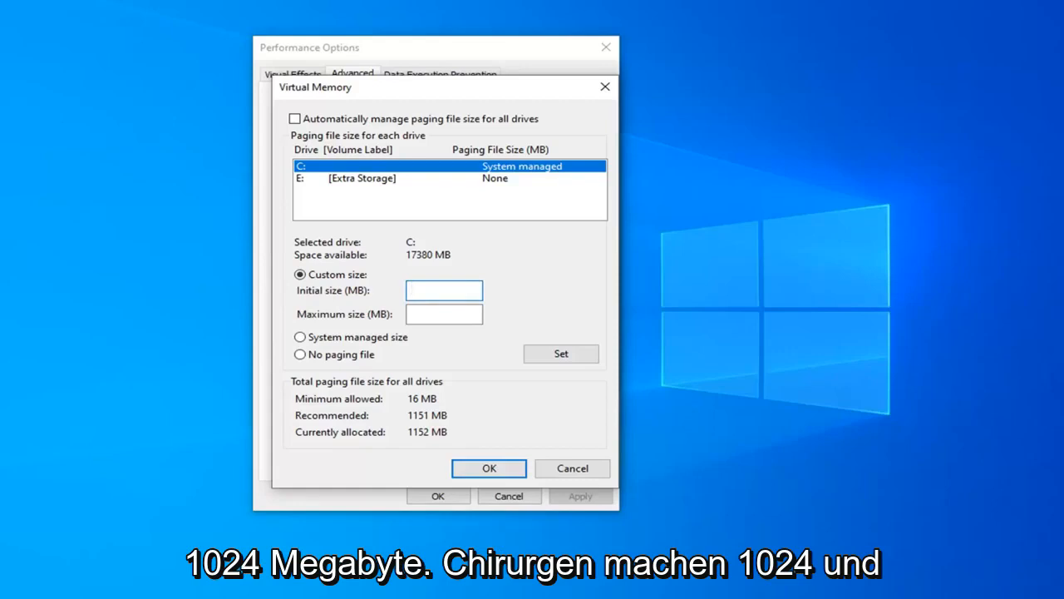
# Enter 1024 MB as the initial and maximum paging file size
pyautogui.write('1024')
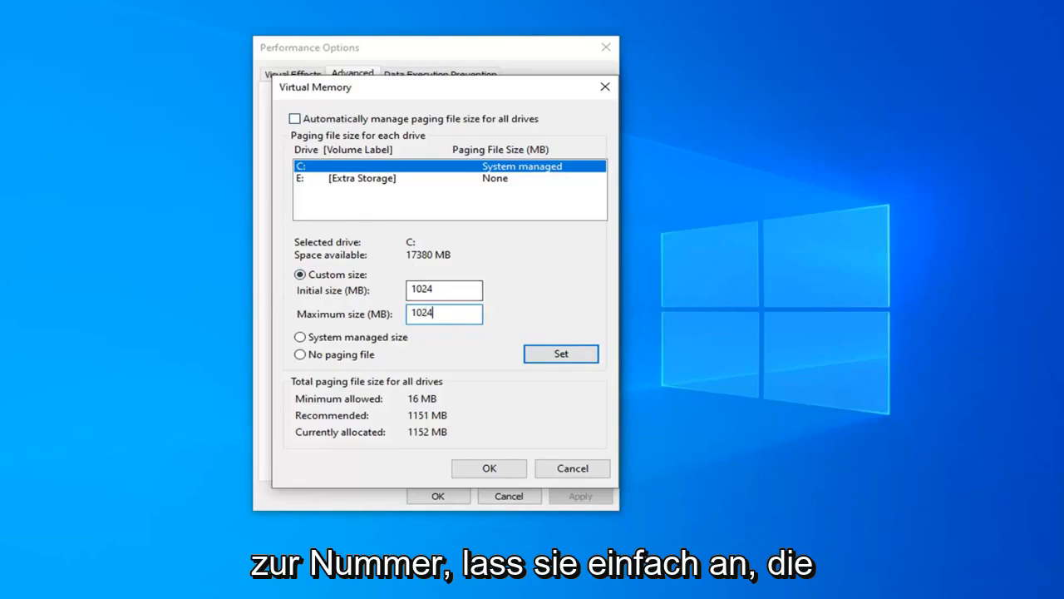
pyautogui.moveTo(347, 417)
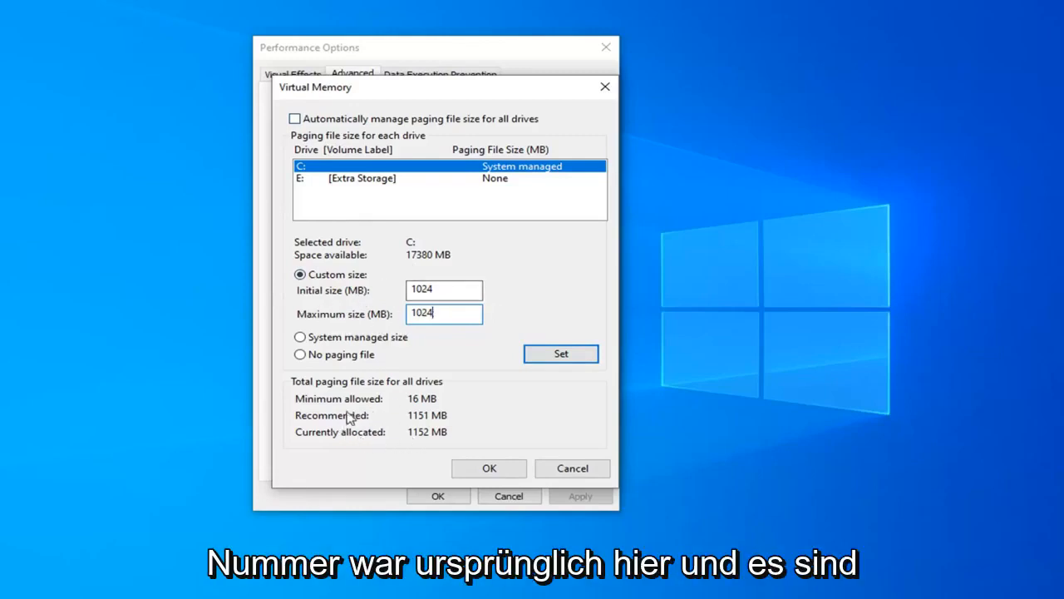
pyautogui.moveTo(277, 198)
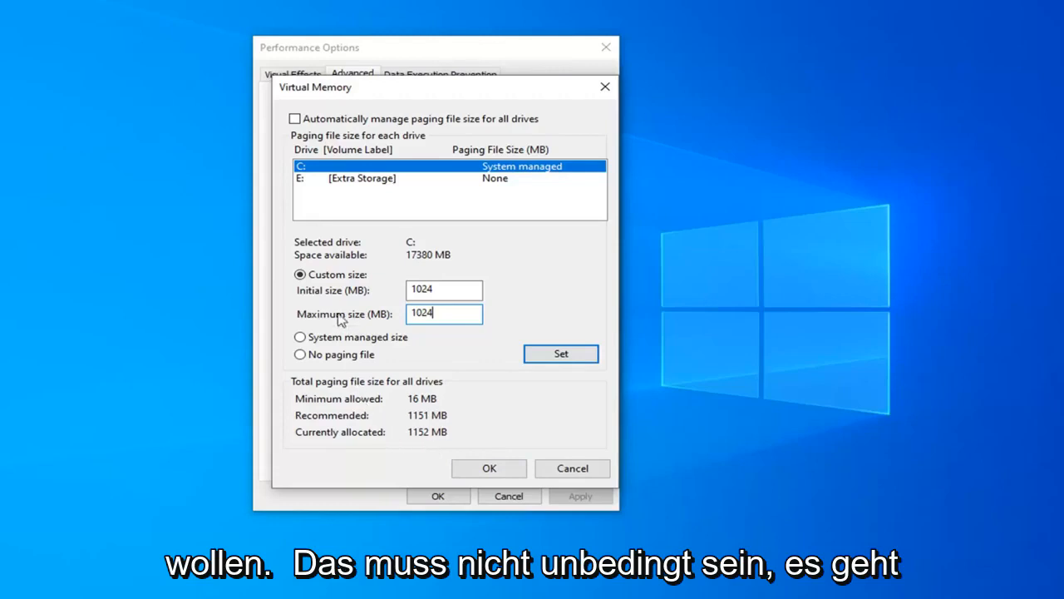
pyautogui.moveTo(408, 453)
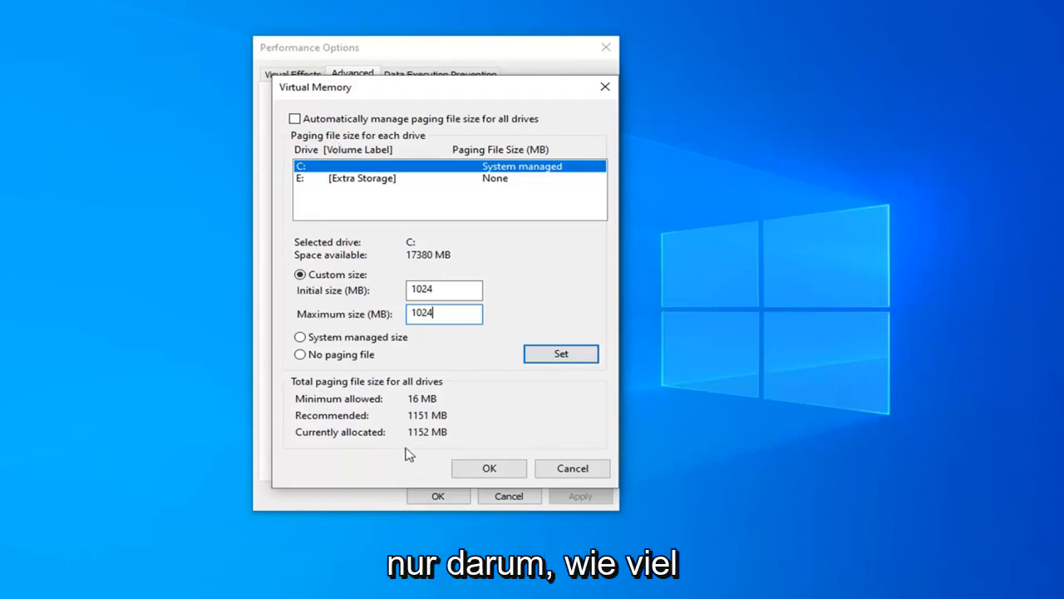
pyautogui.moveTo(426, 449)
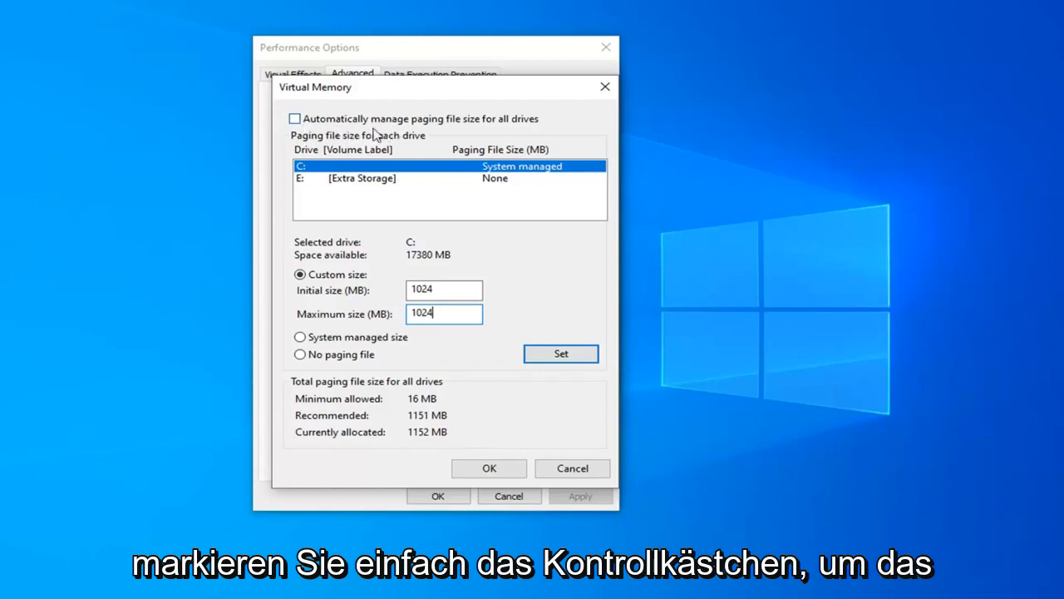
pyautogui.moveTo(512, 130)
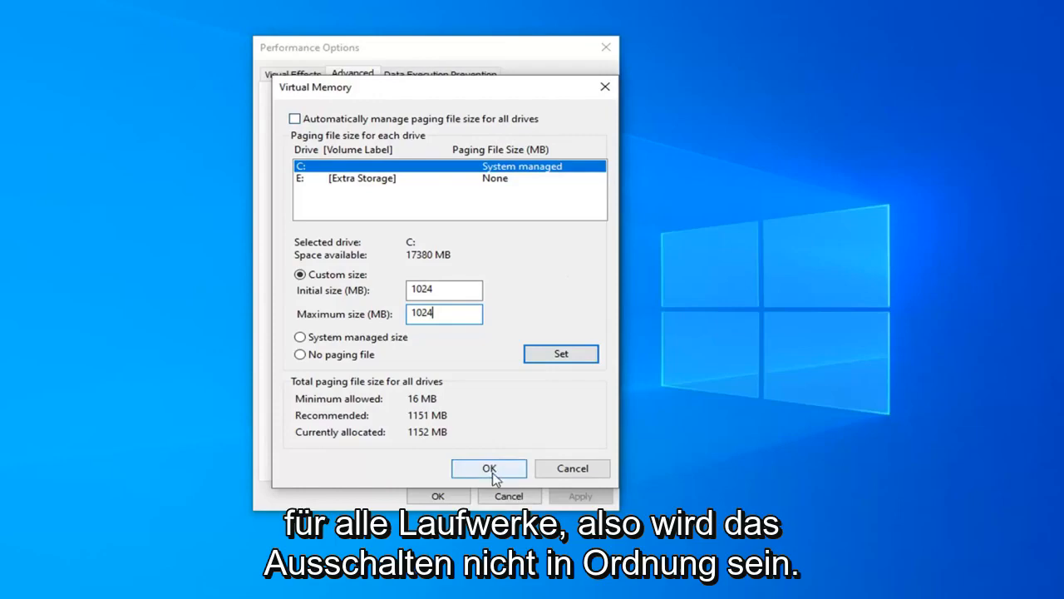
# Confirm the virtual memory changes, acknowledge the restart warning, and close Performance Options
pyautogui.click(489, 468)
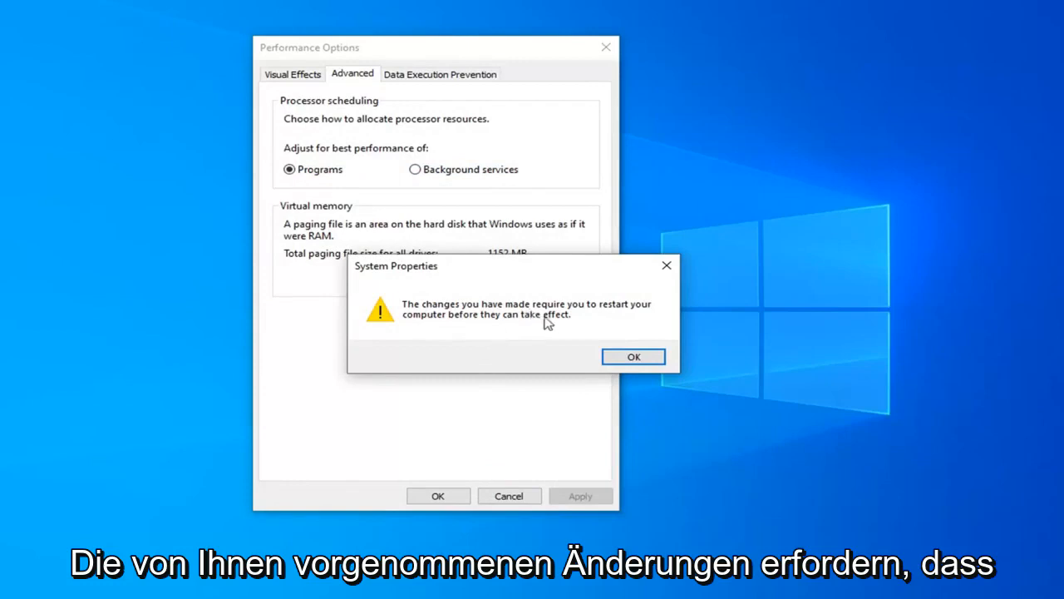
pyautogui.click(632, 356)
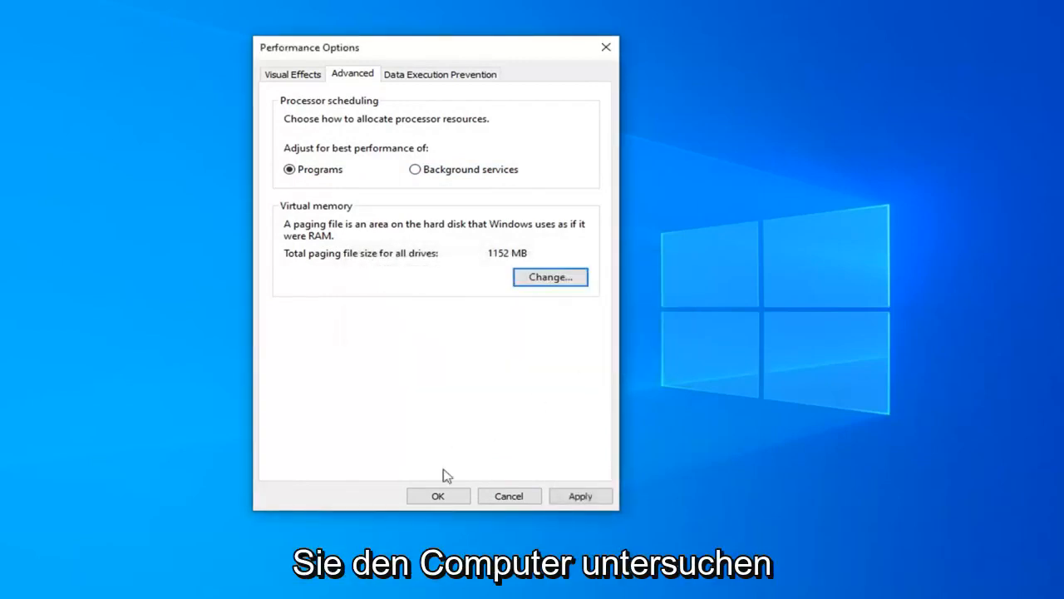
pyautogui.click(438, 495)
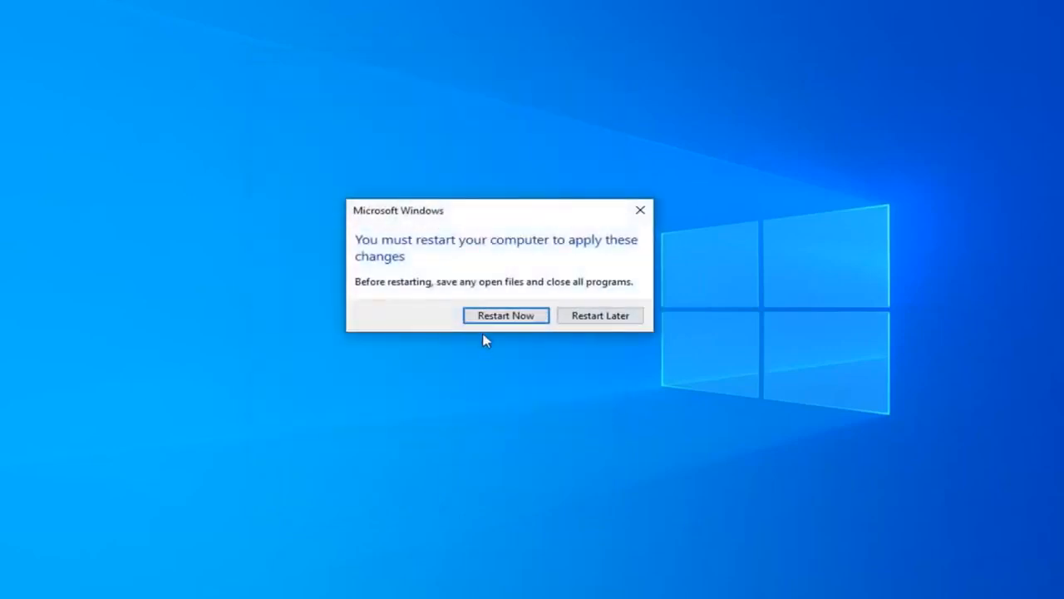
pyautogui.moveTo(599, 315)
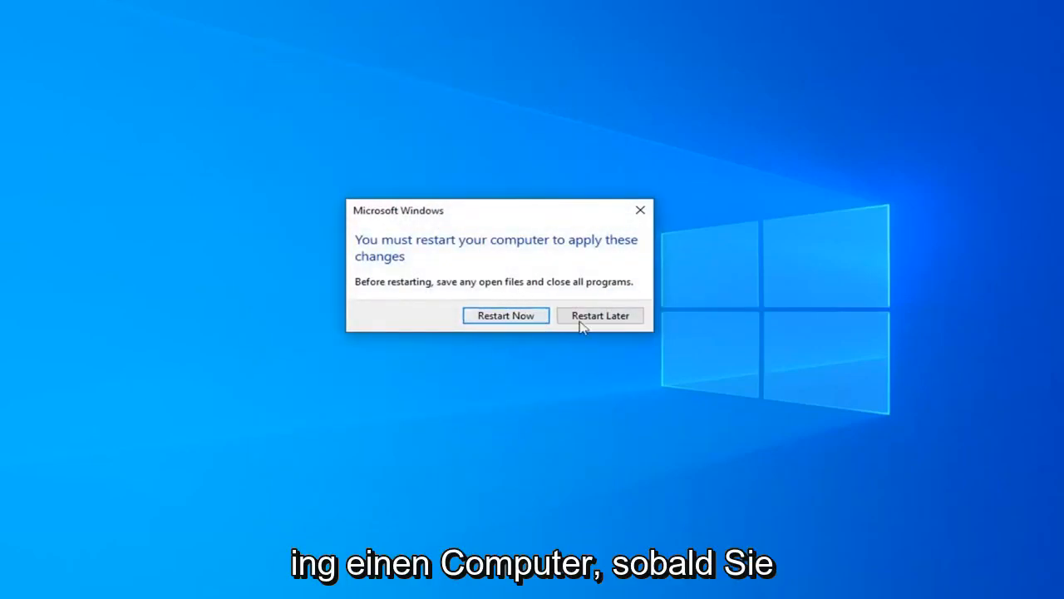
# Choose Restart Later in the Microsoft Windows restart prompt
pyautogui.click(600, 316)
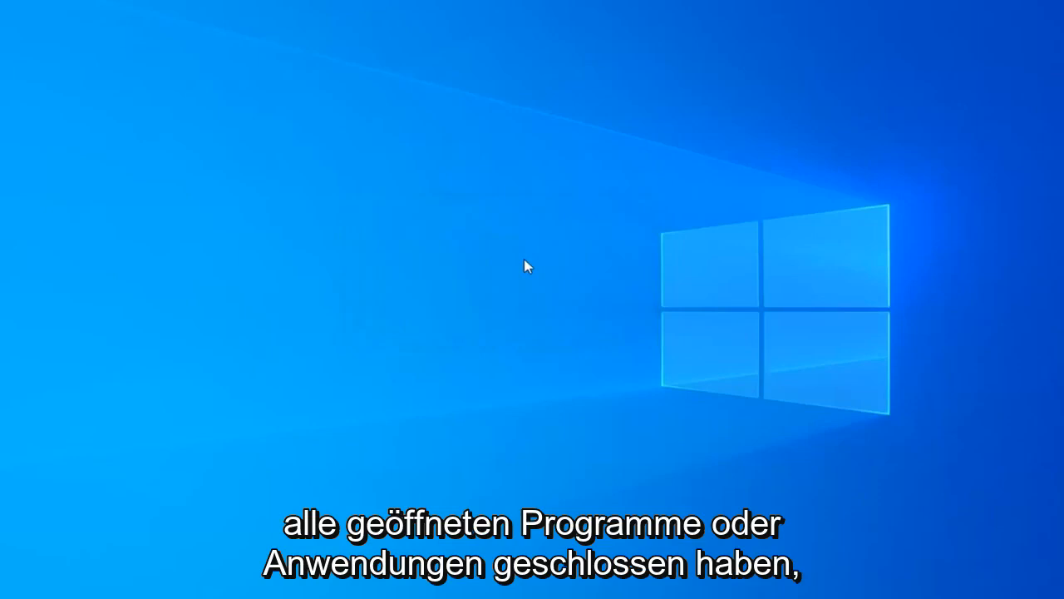